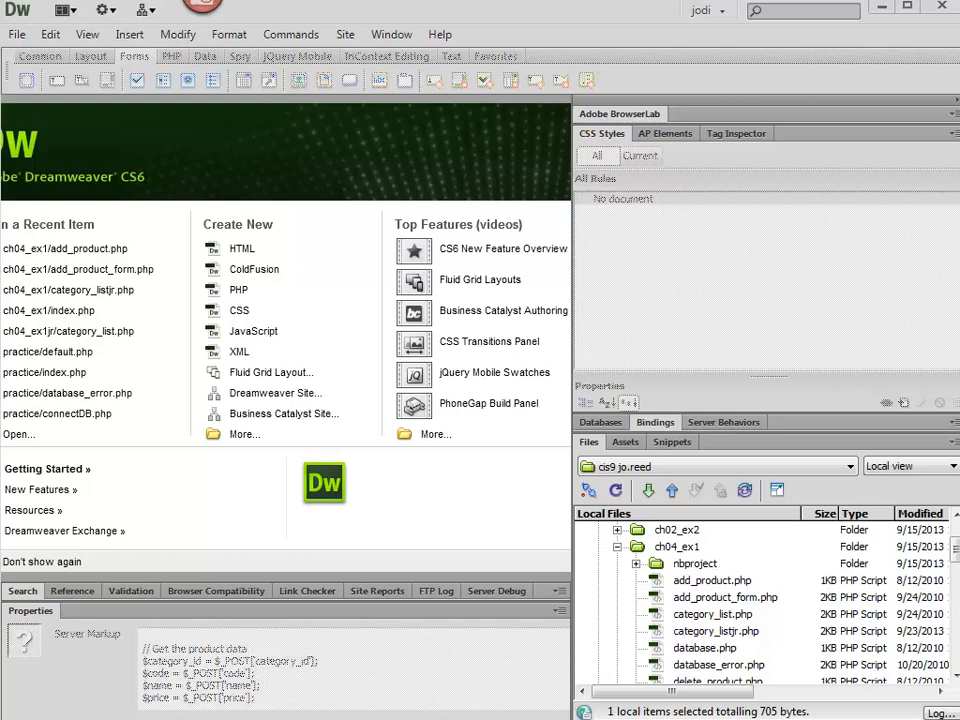
mouse_move(670, 601)
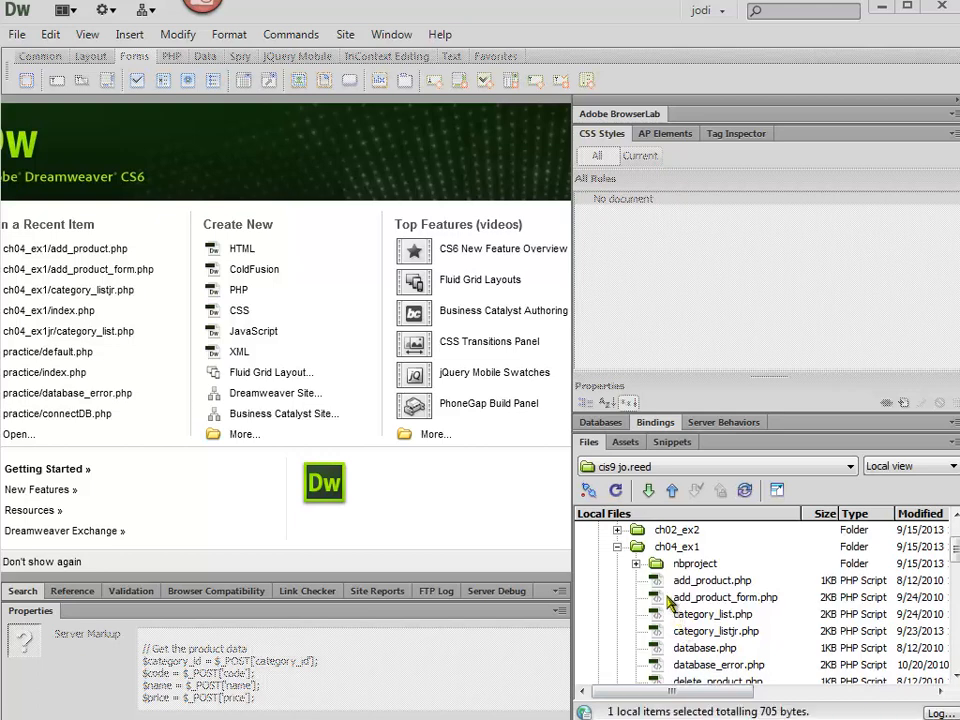
- Open add_product.php from the ch04_ex1 site in Code view
left_click(712, 580)
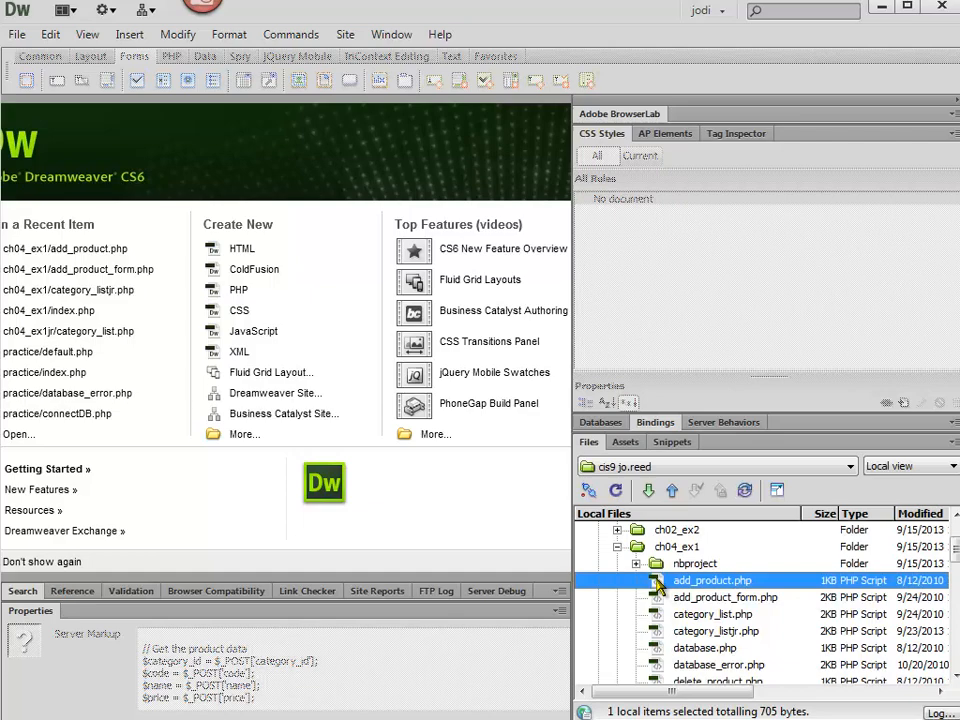
double_click(712, 580)
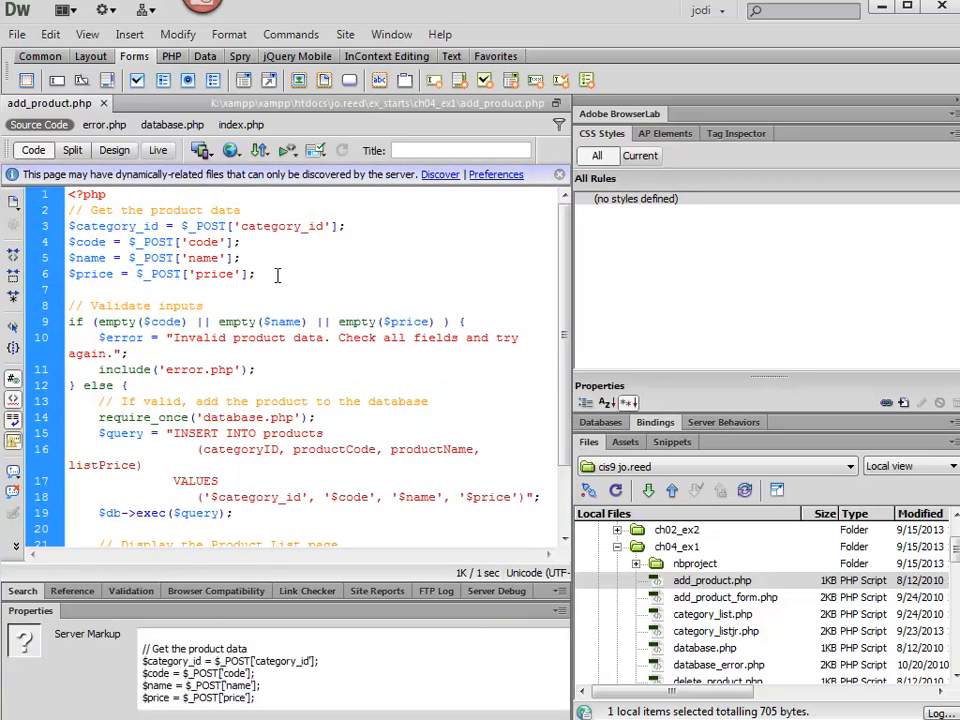
- Highlight the product-data $_POST lines, then open add_product_form.php
left_click_drag(70, 226, 256, 274)
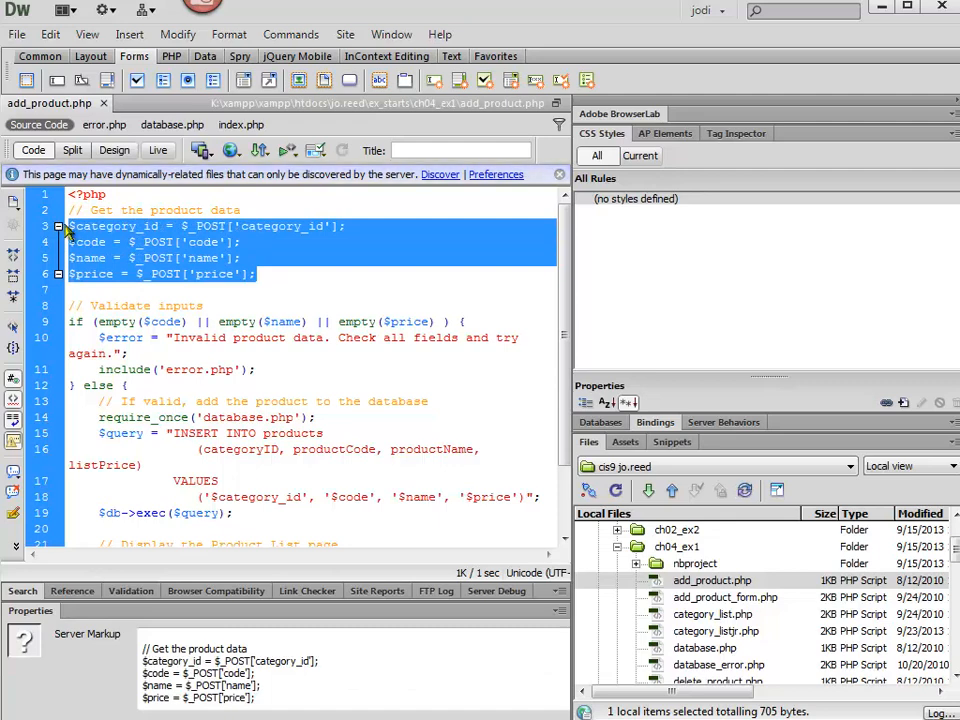
left_click(725, 597)
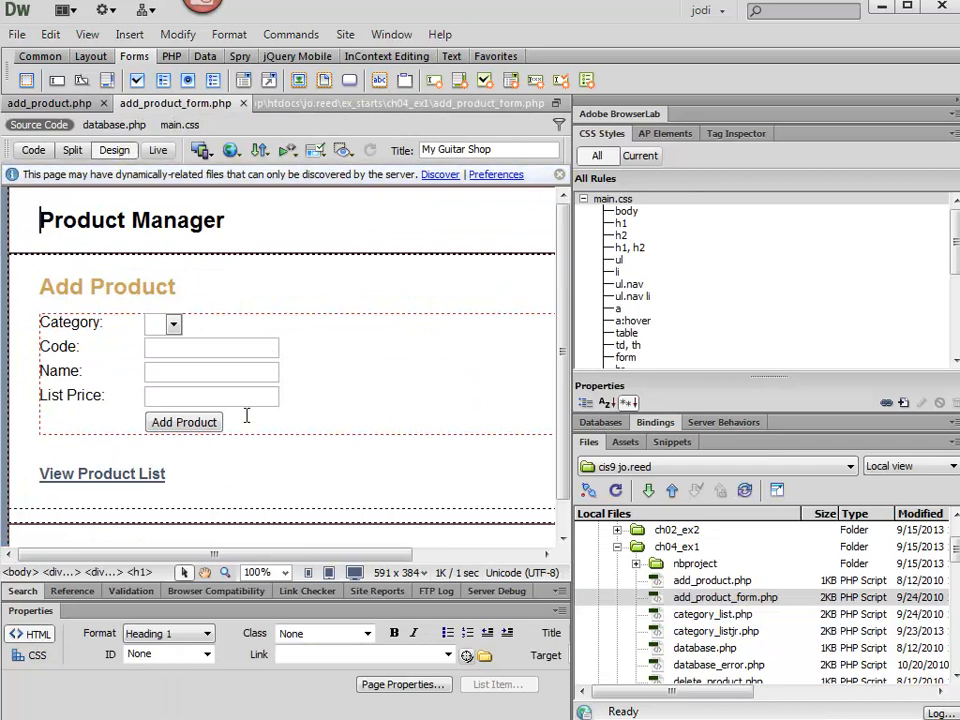
- Switch back to the add_product.php source code
left_click(210, 371)
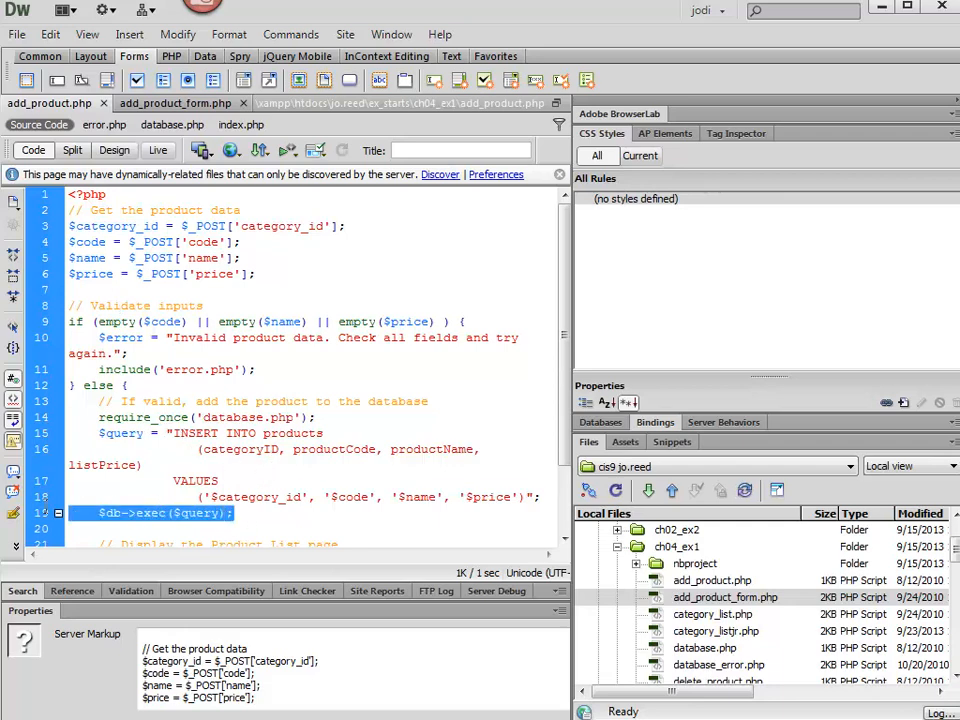
scroll("down", 3)
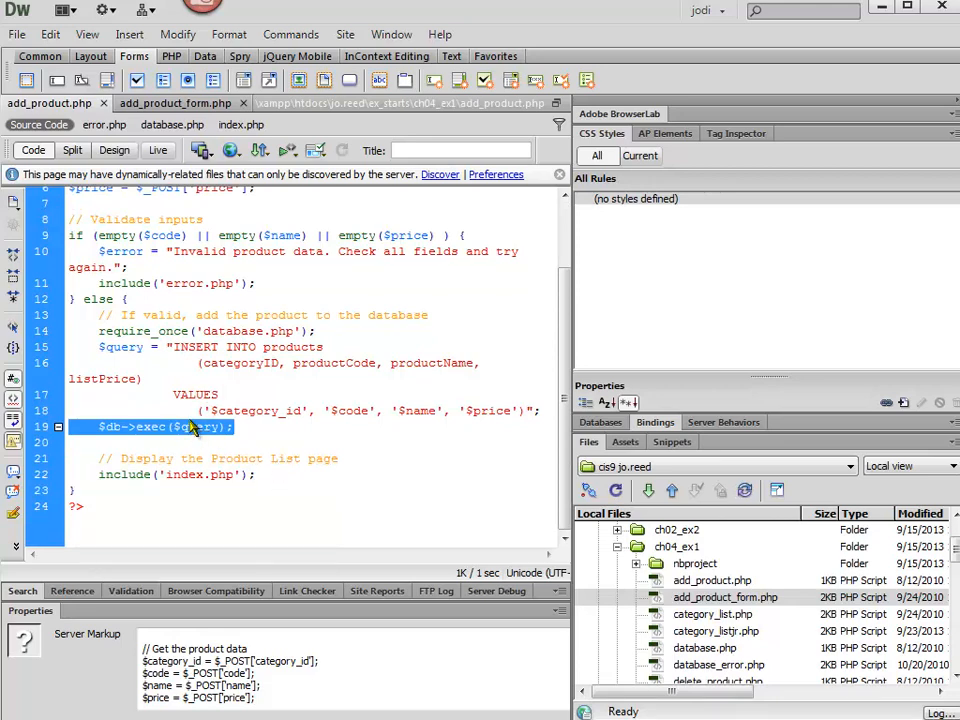
left_click(170, 474)
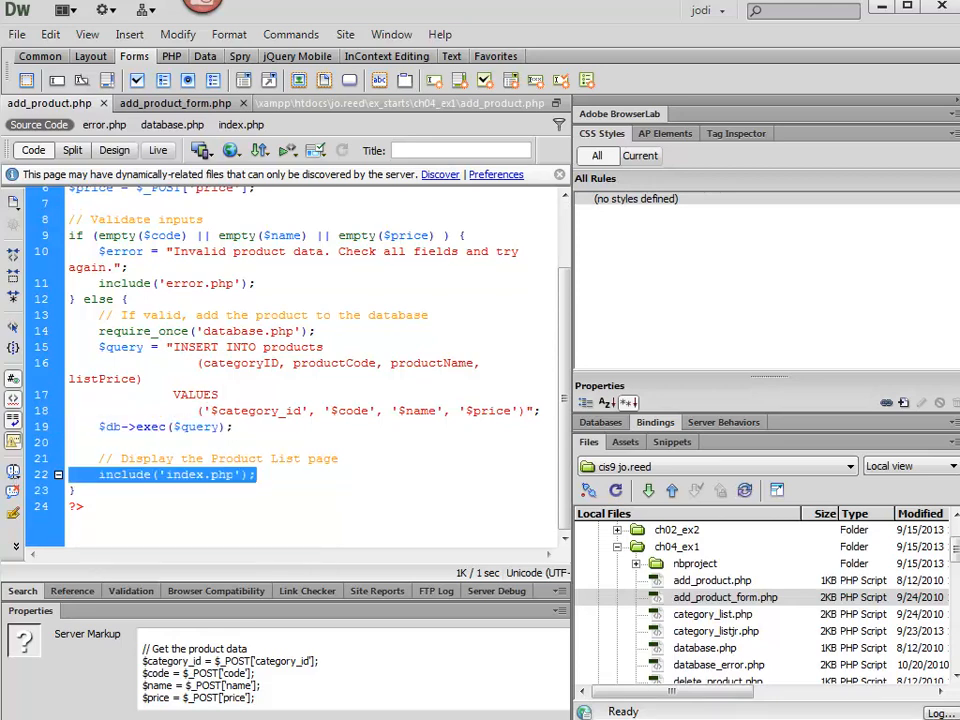
mouse_move(14, 471)
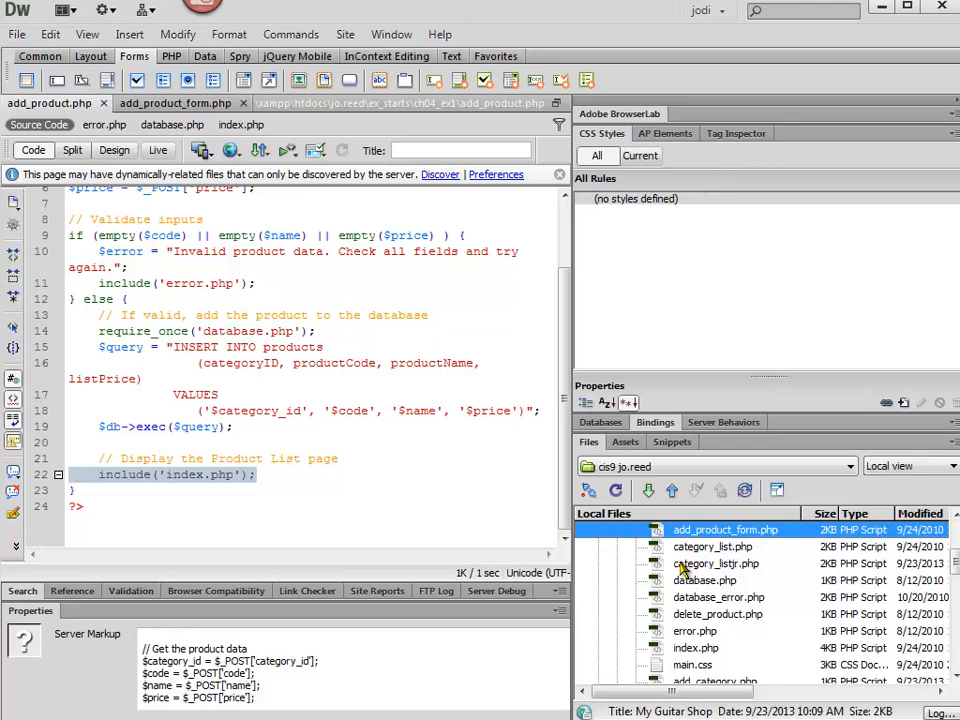
- Open category_listjr.php and view its Category List page in Design view
double_click(716, 563)
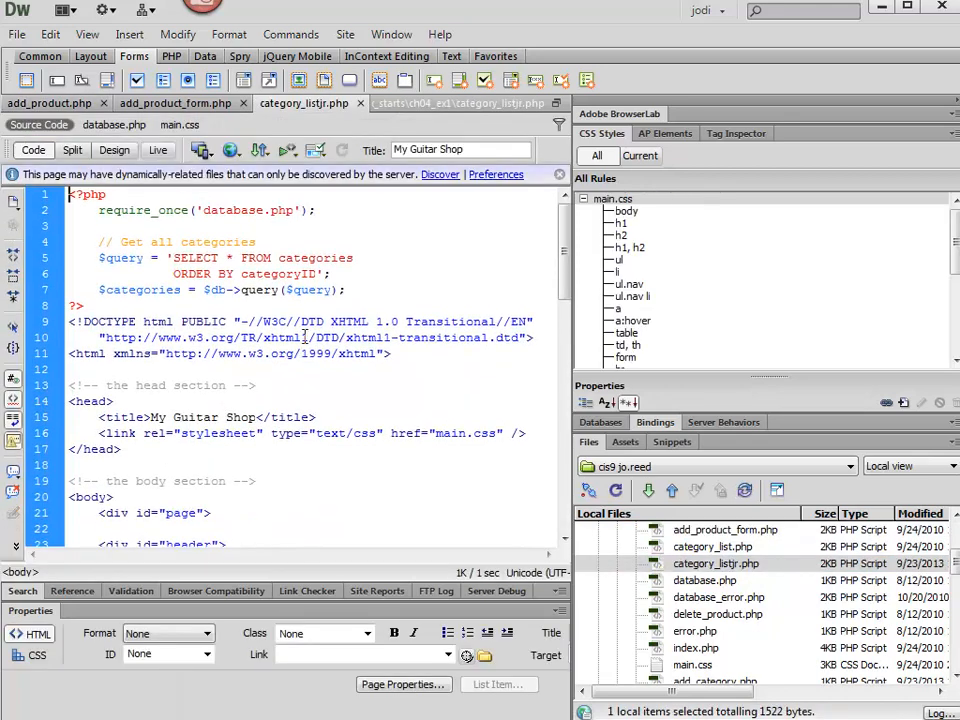
left_click(114, 150)
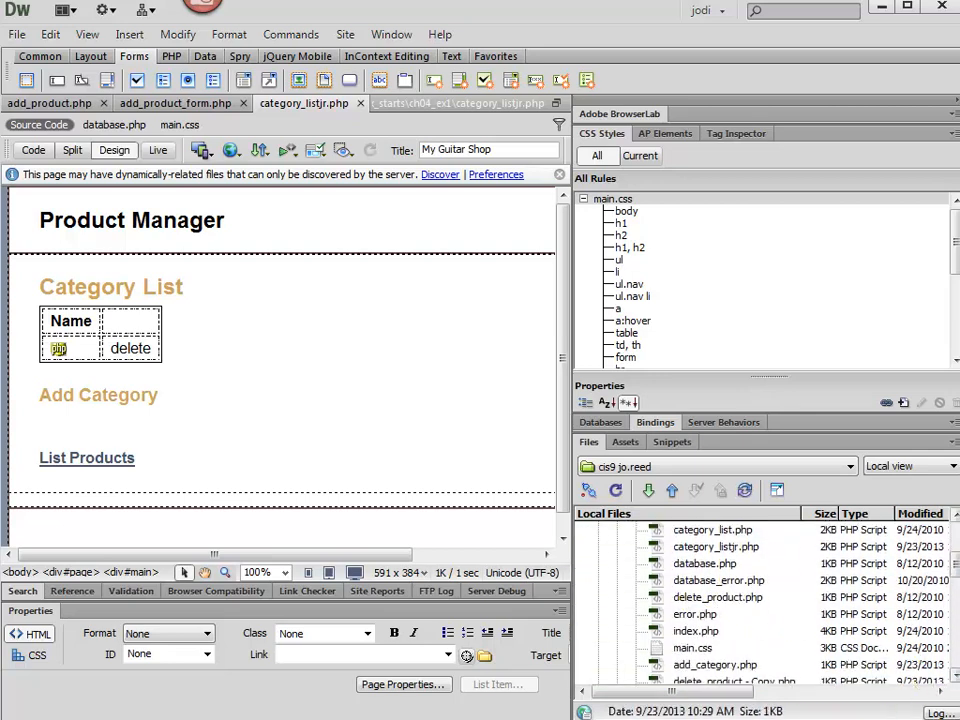
- Rename 'delete_product - Copy.php' to delete_category.php in the Files panel
scroll("down", 3)
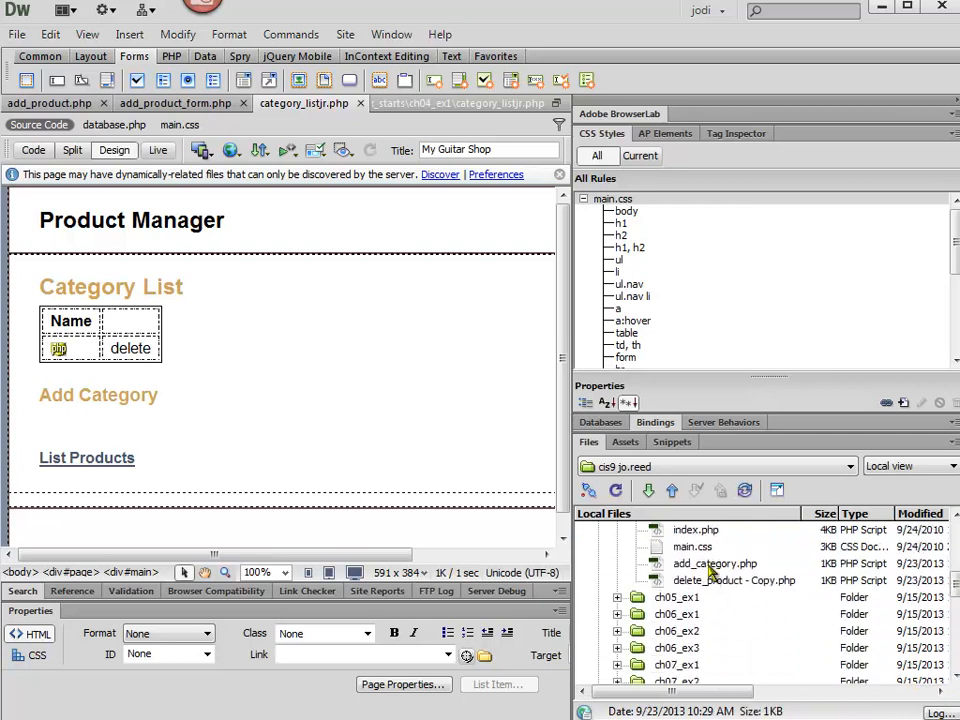
left_click(735, 580)
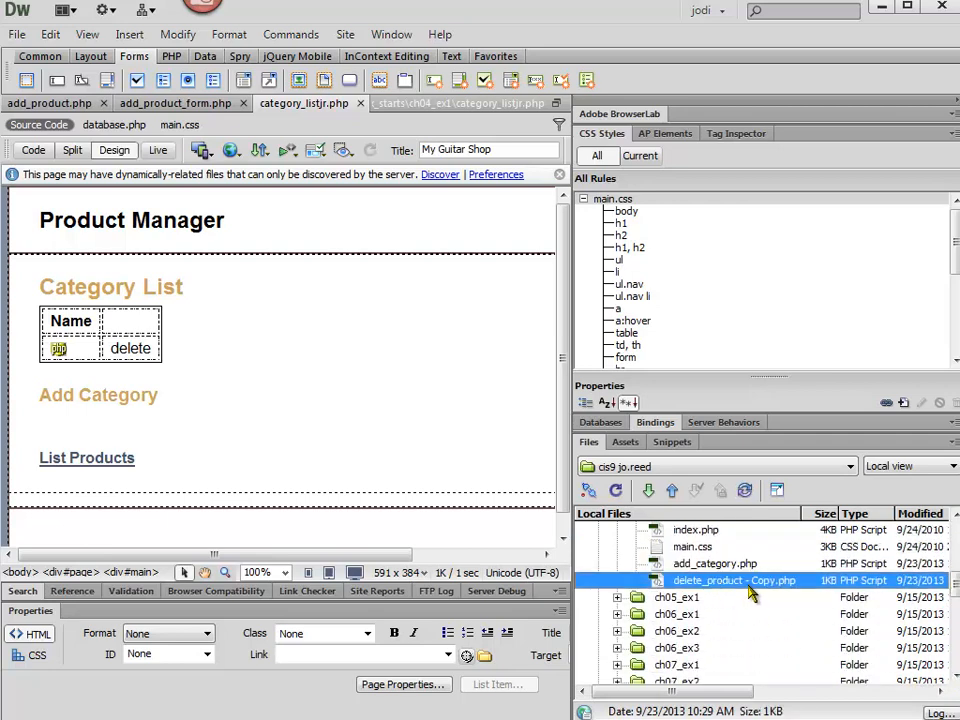
double_click(735, 581)
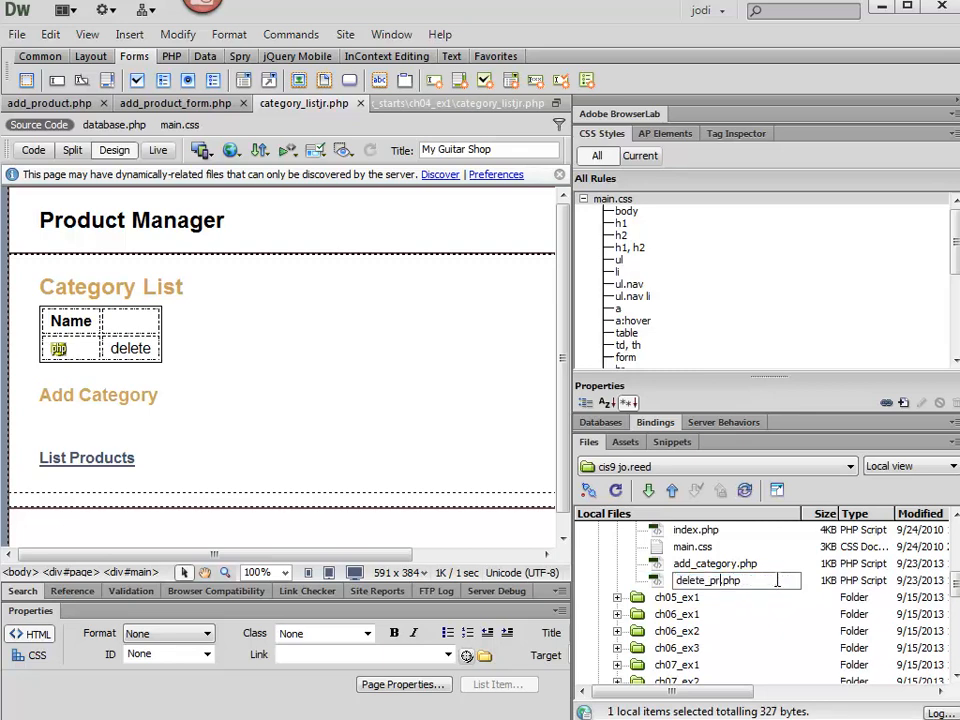
type("delete_cat.php")
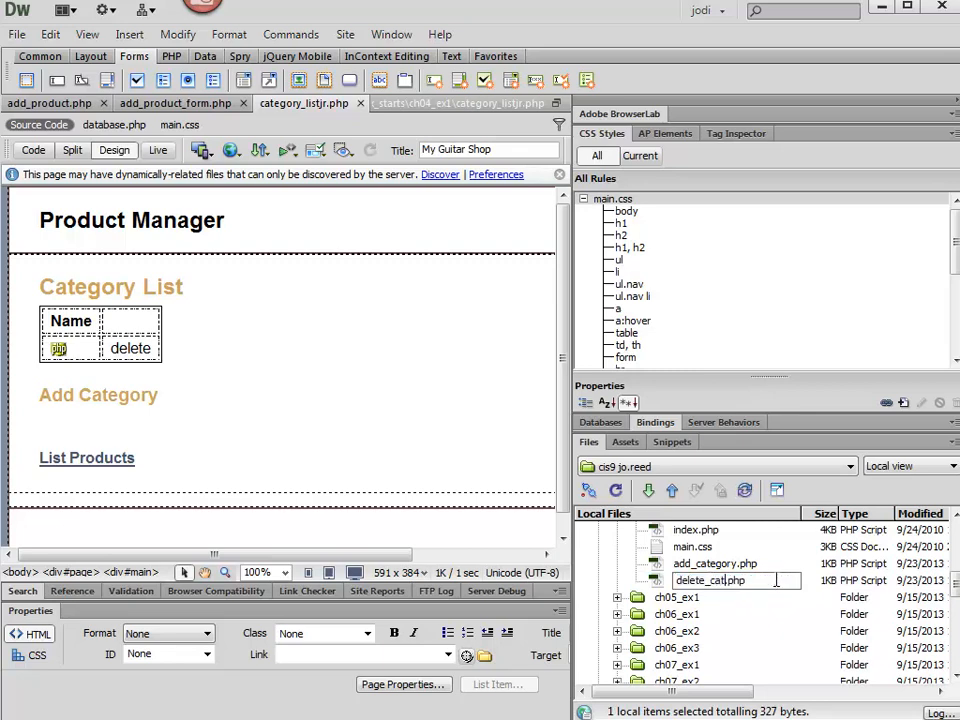
type("delete_category.php")
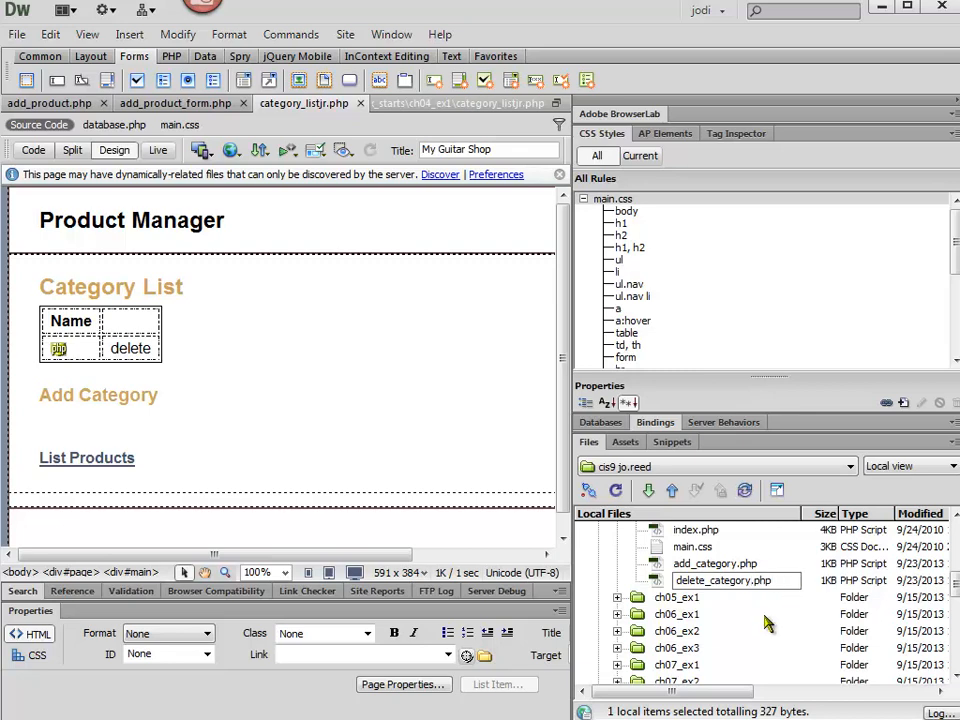
left_click(677, 613)
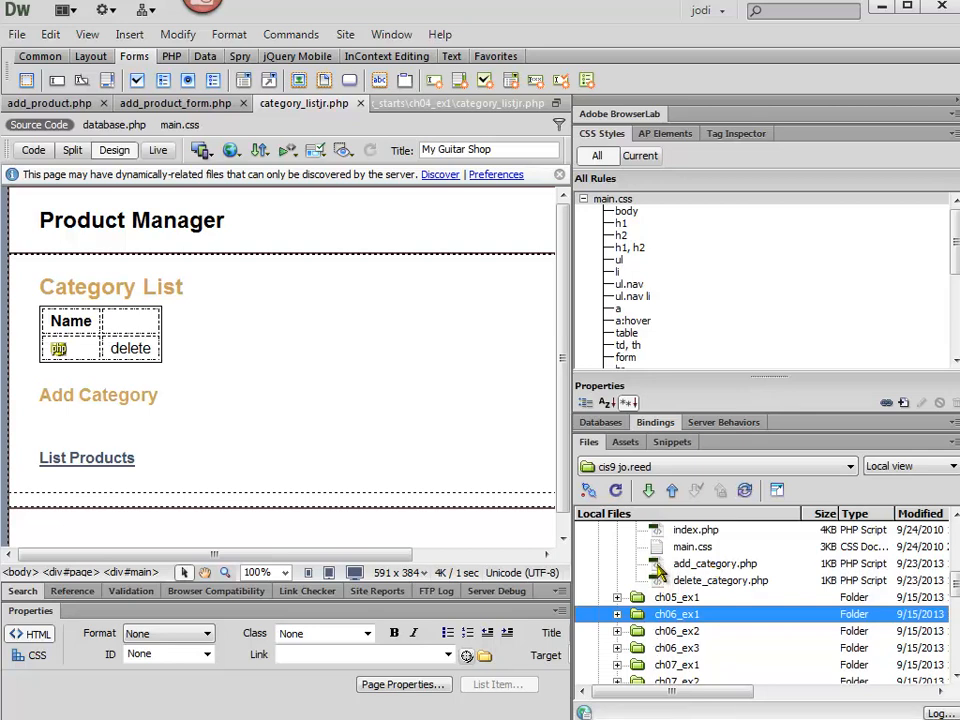
- Open add_category.php, then return to the category_listjr.php page
left_click(713, 563)
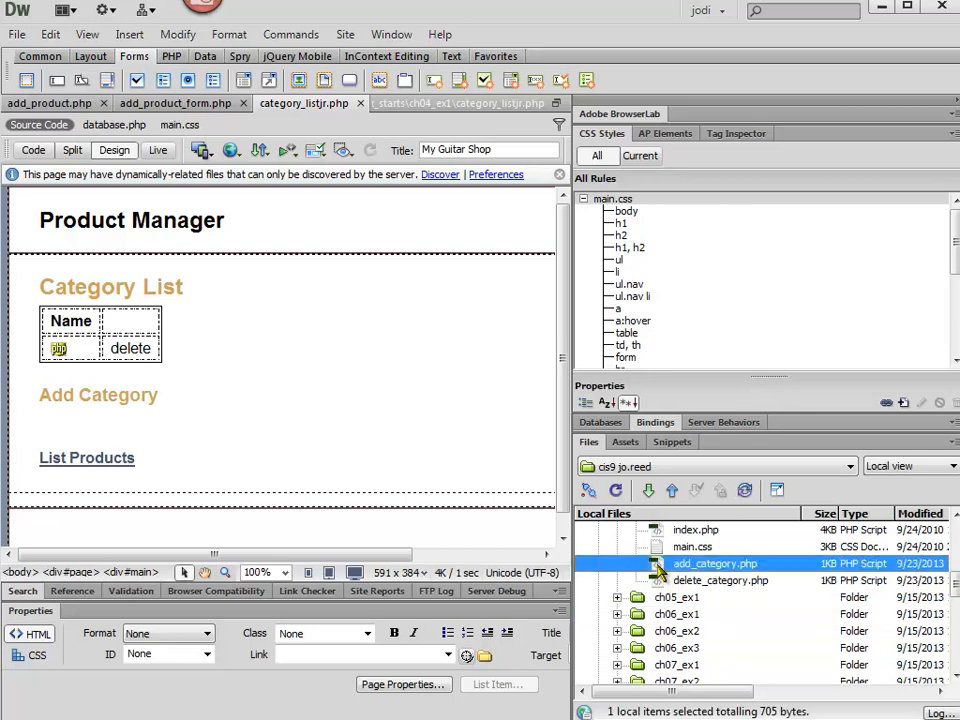
double_click(714, 563)
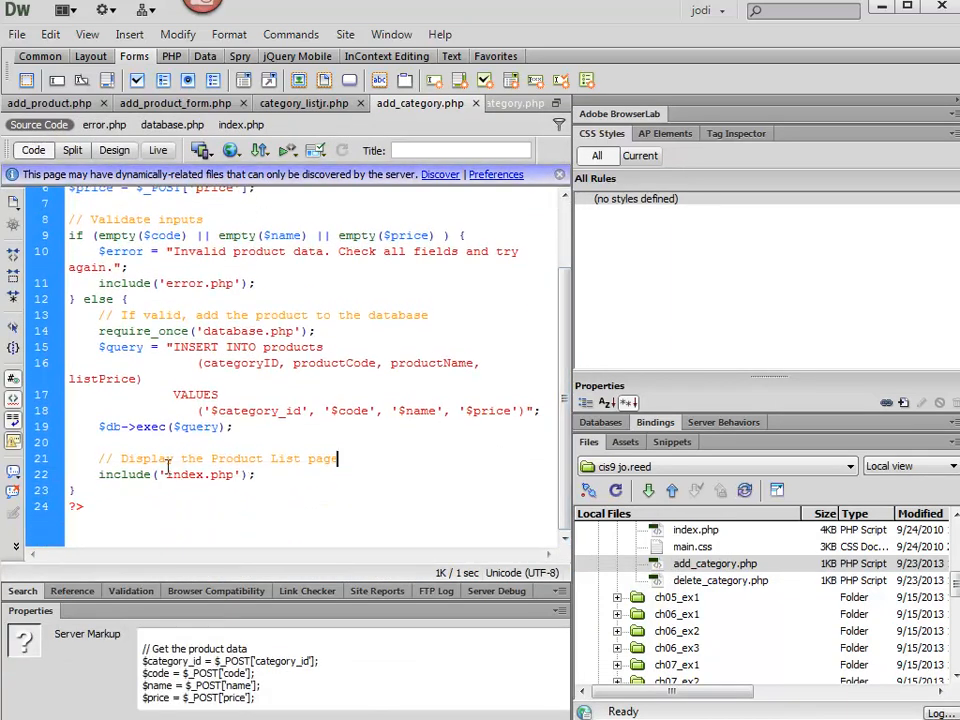
left_click(205, 474)
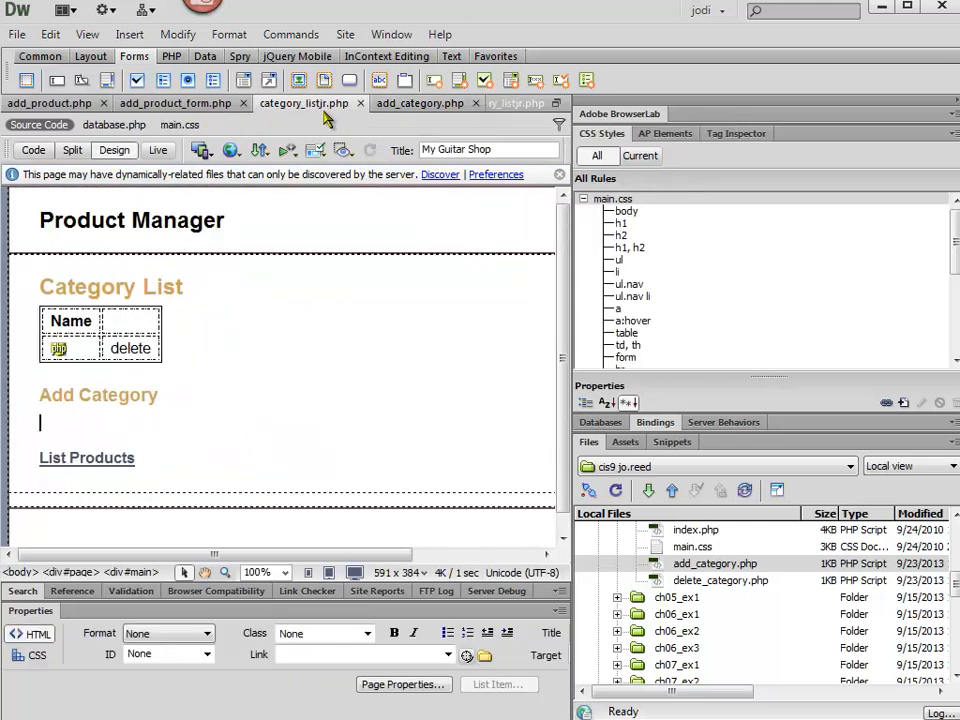
- Show category_listjr.php source and highlight the database require_once line
left_click(71, 150)
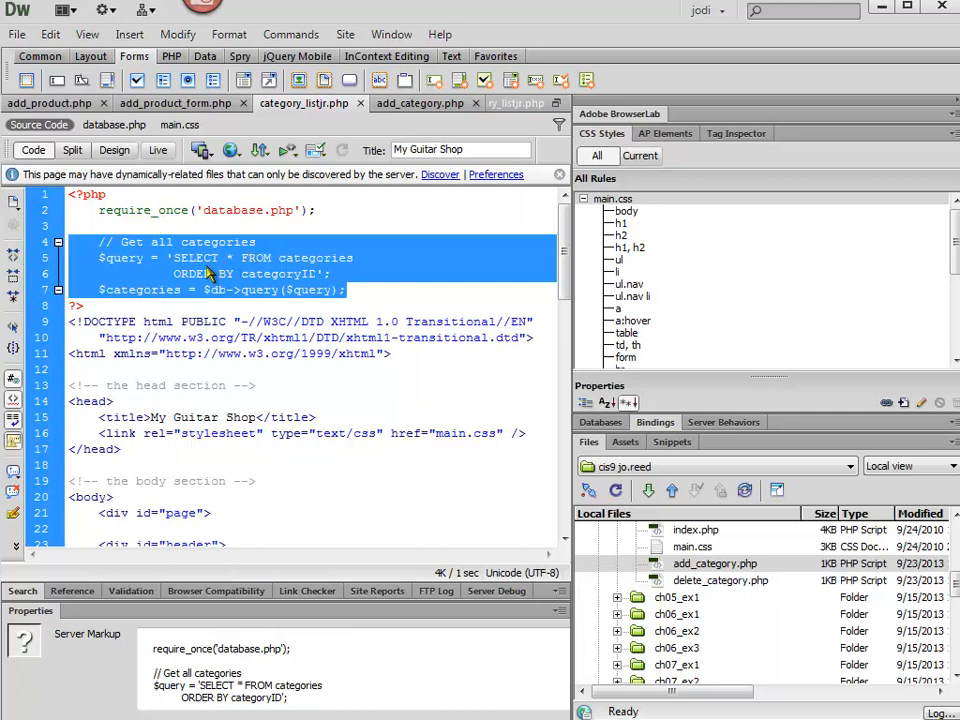
left_click(185, 210)
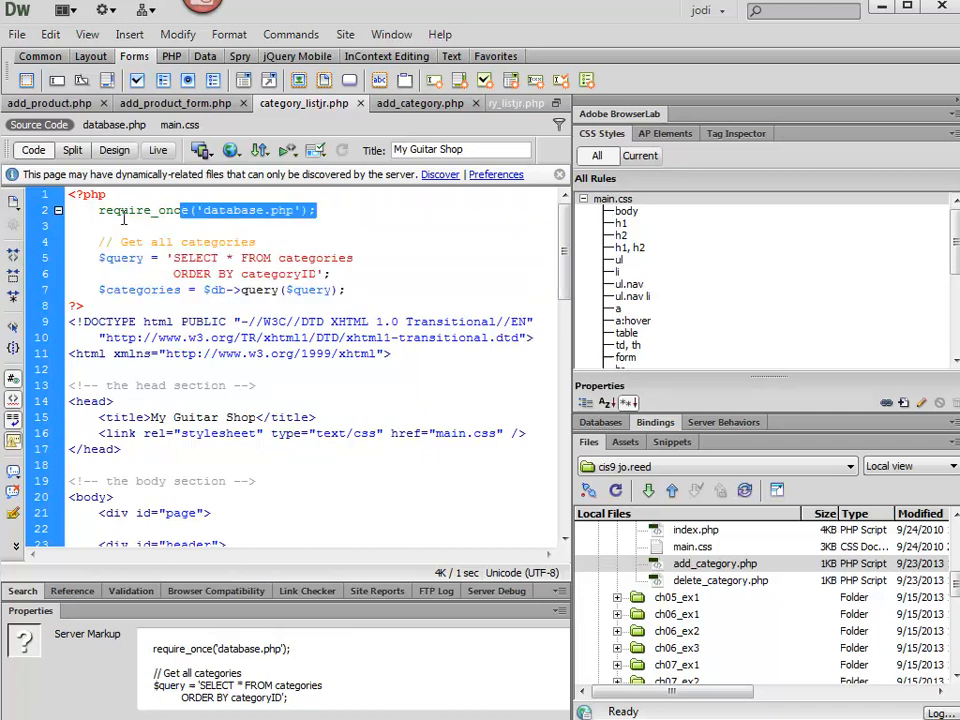